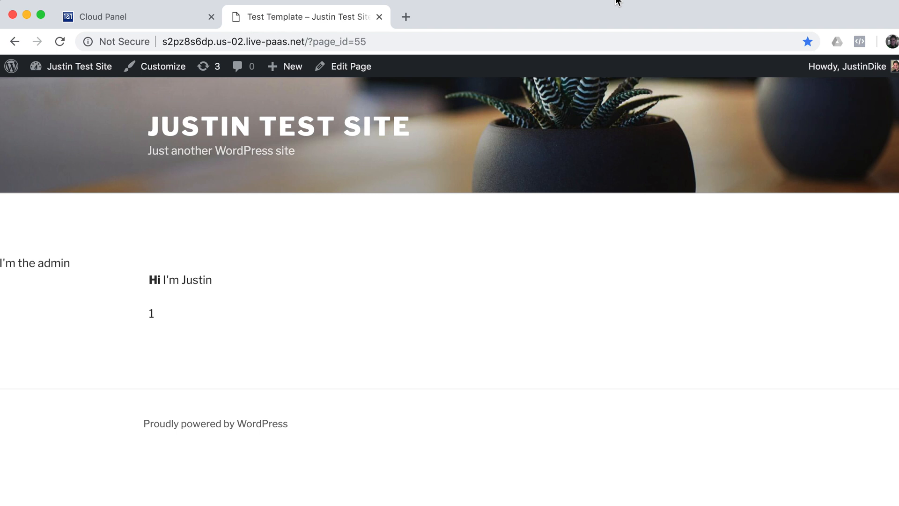
mouse_move(699, 257)
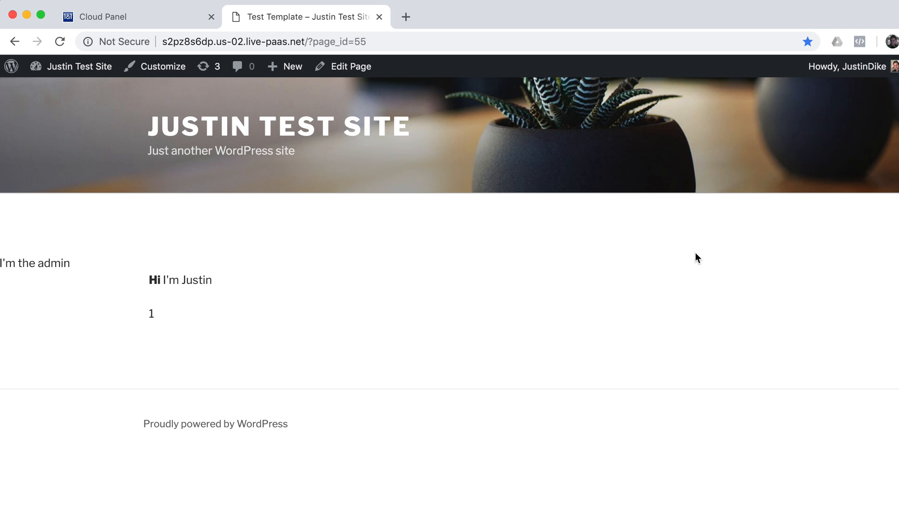
mouse_move(367, 230)
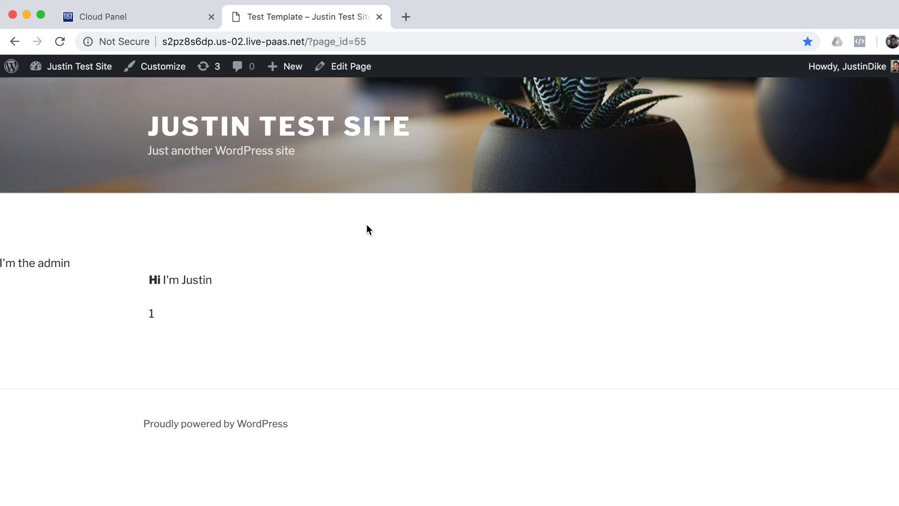
- Switch the site's permalinks to Post name in Settings and save the change
click(311, 42)
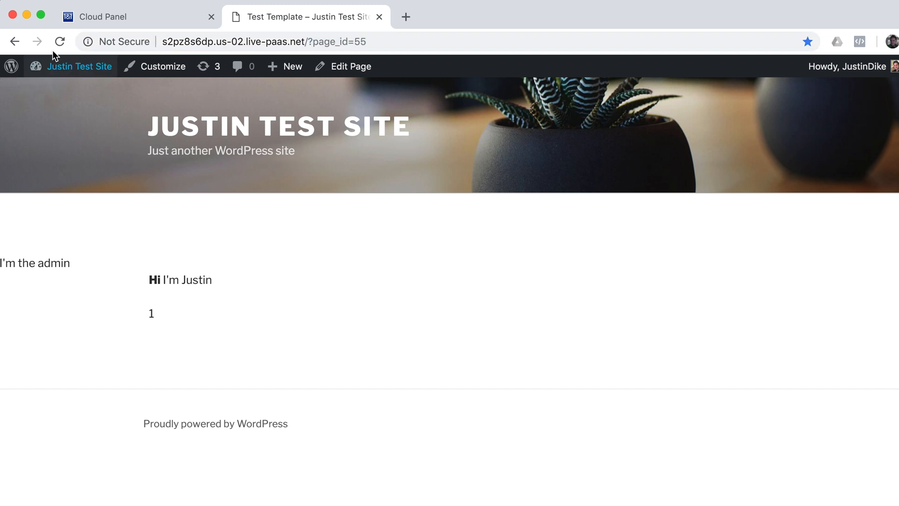
mouse_move(318, 46)
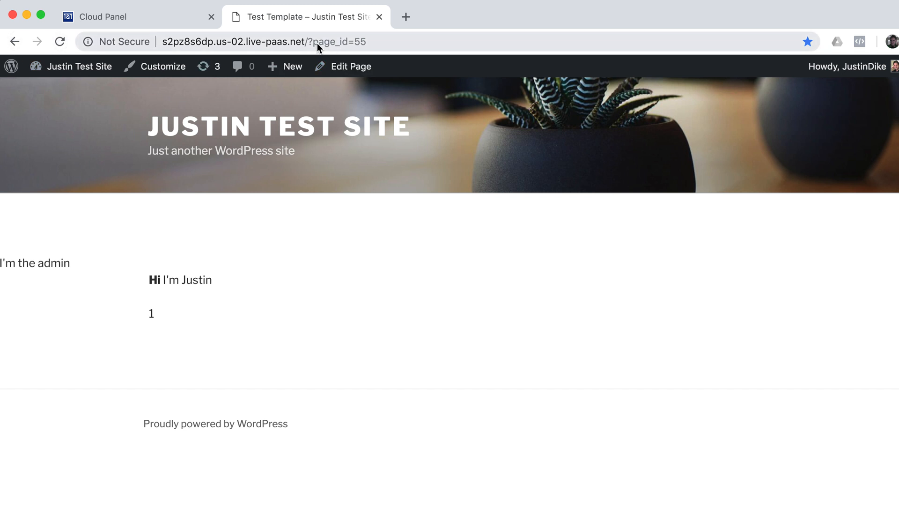
click(310, 42)
text(wp-admin/)
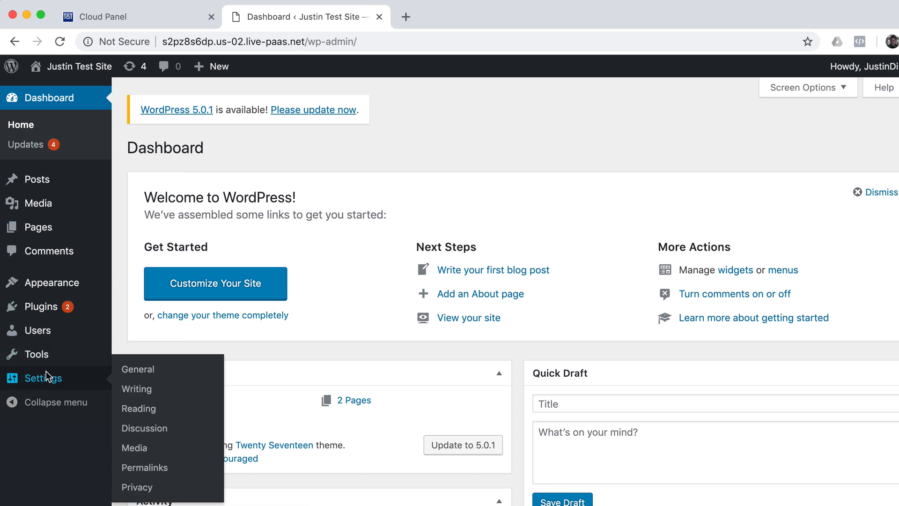
click(144, 466)
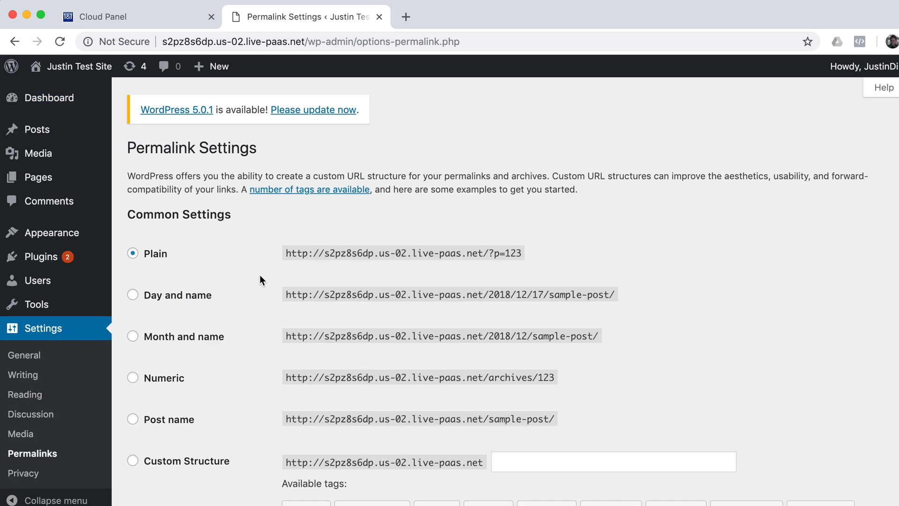
mouse_move(40, 257)
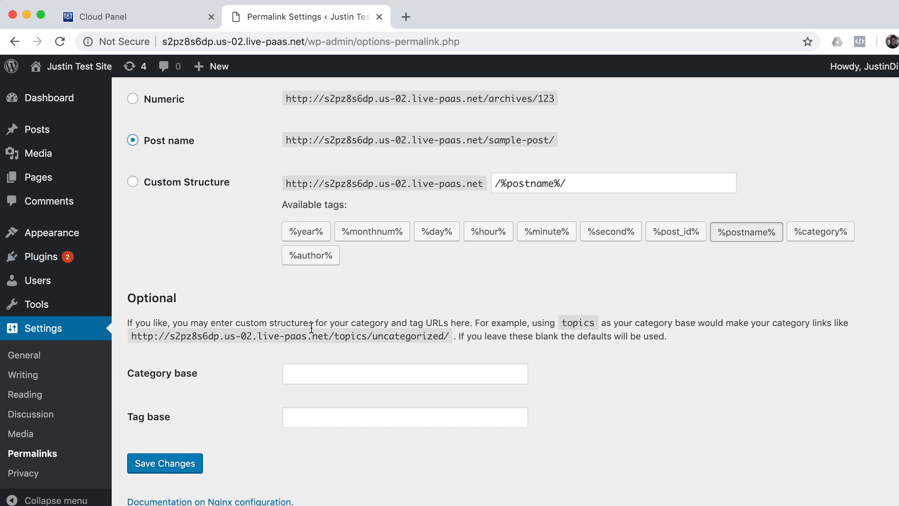
click(164, 463)
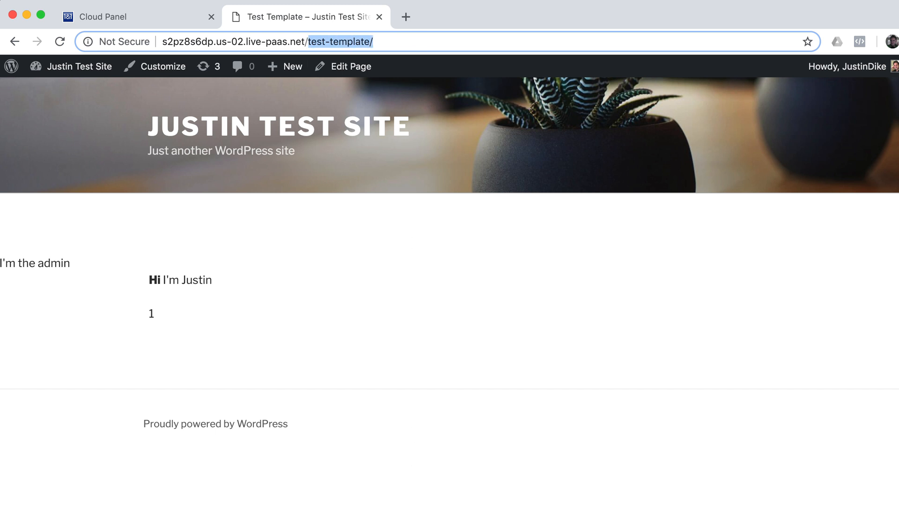
- Append ?Variable=CartoonSmart.com to the test-template address and highlight the Variable name
text(?)
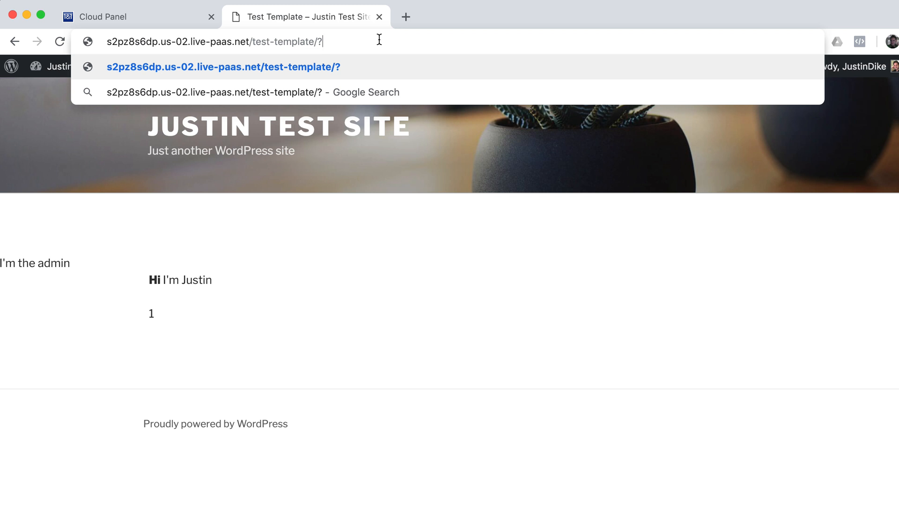
text(Variable=)
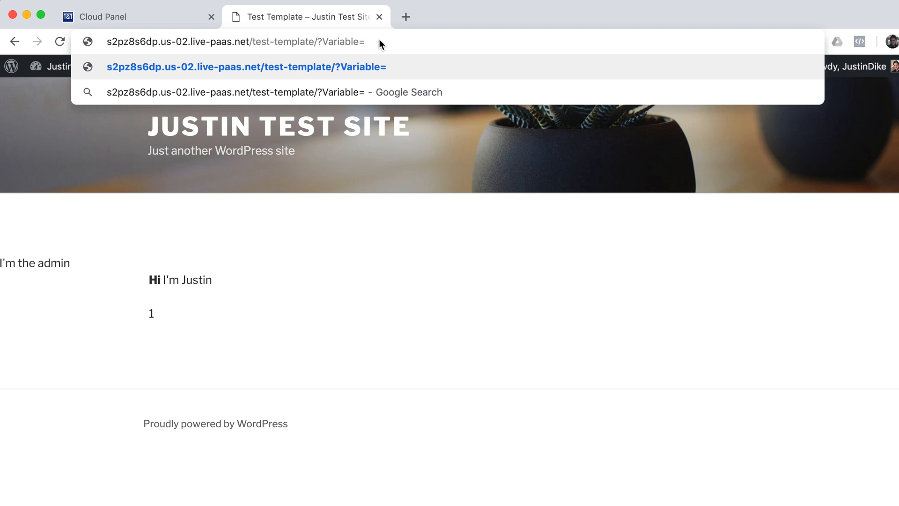
text(CartoonSmart.co)
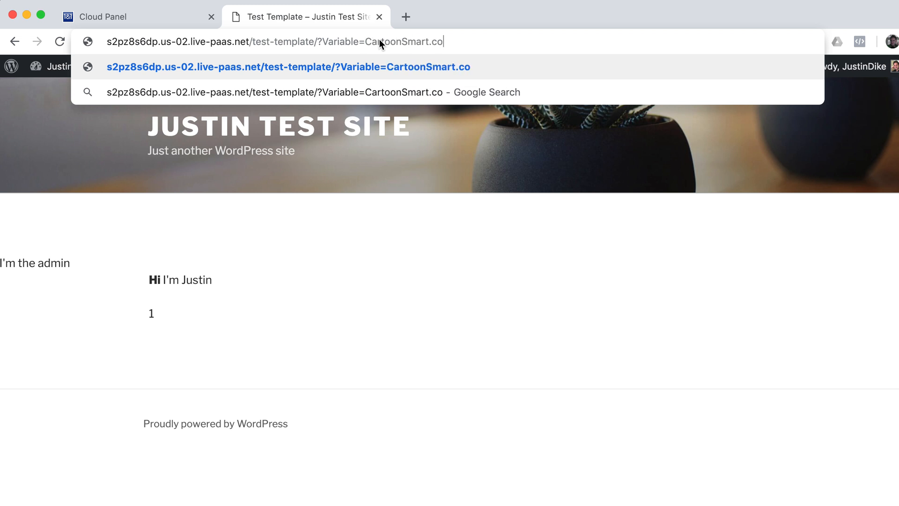
text(m)
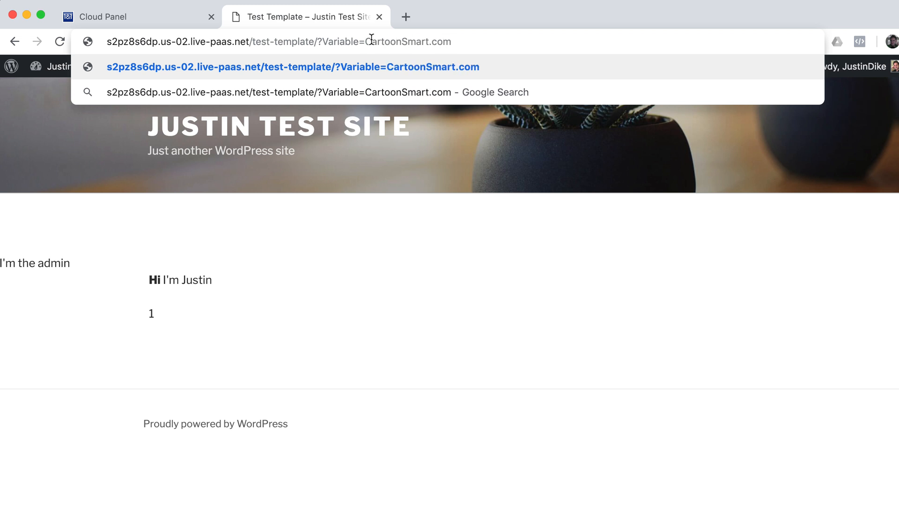
double_click(339, 41)
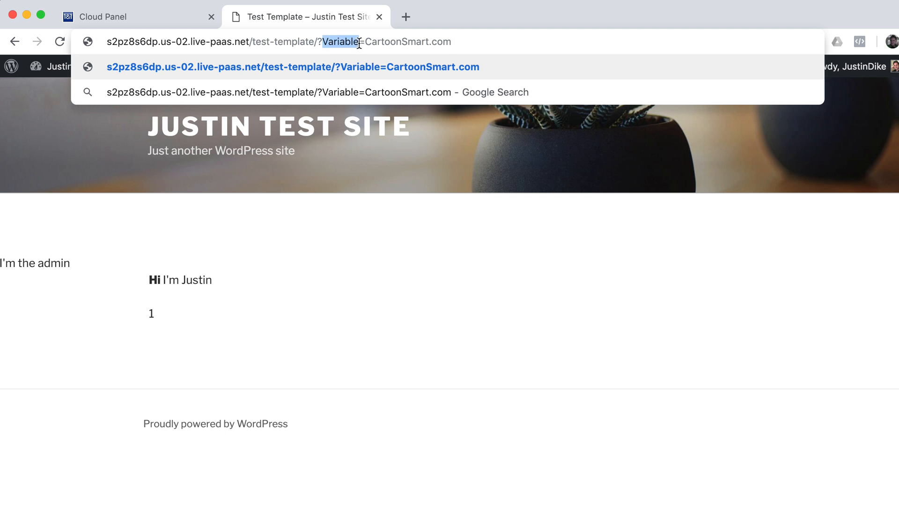
mouse_move(172, 297)
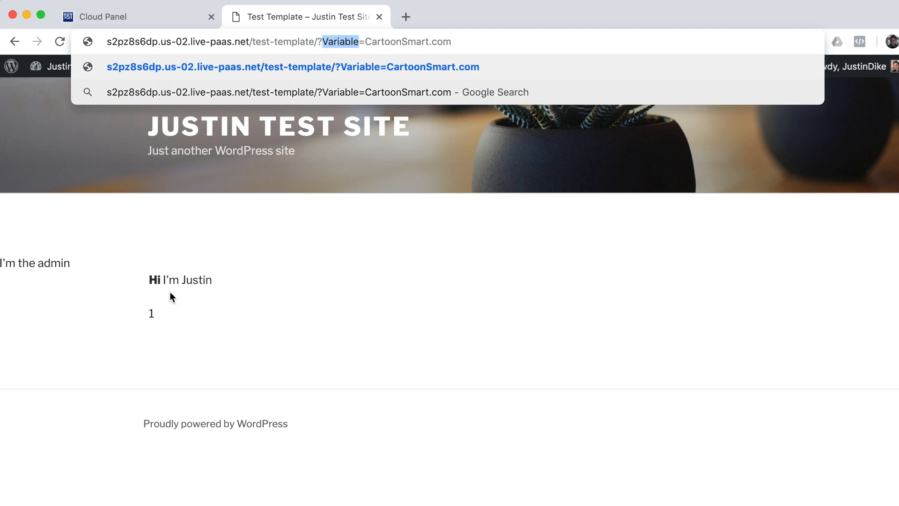
mouse_move(173, 297)
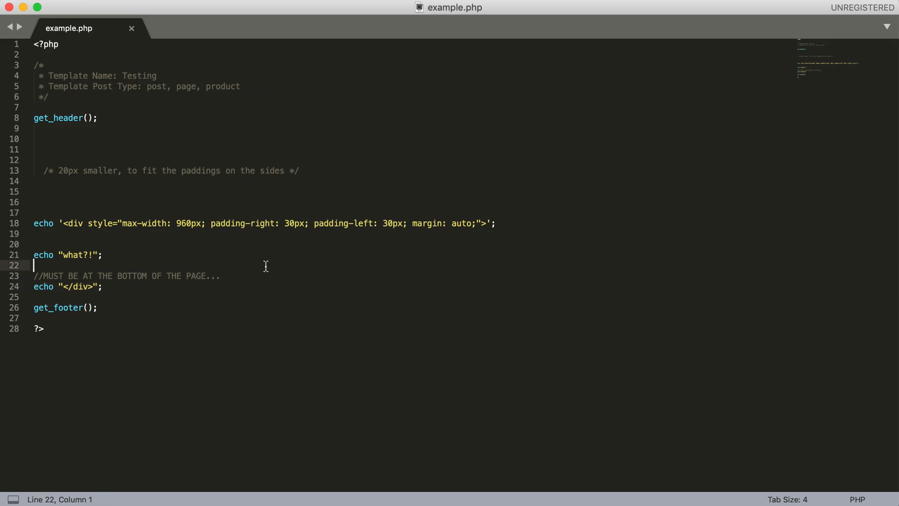
mouse_move(159, 12)
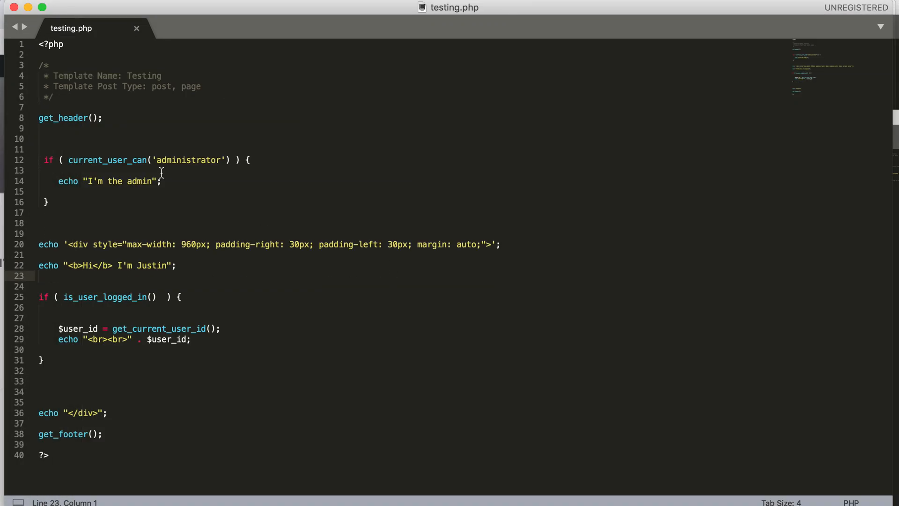
- Comment out and delete the current_user_can and is_user_logged_in blocks in testing.php
click(40, 149)
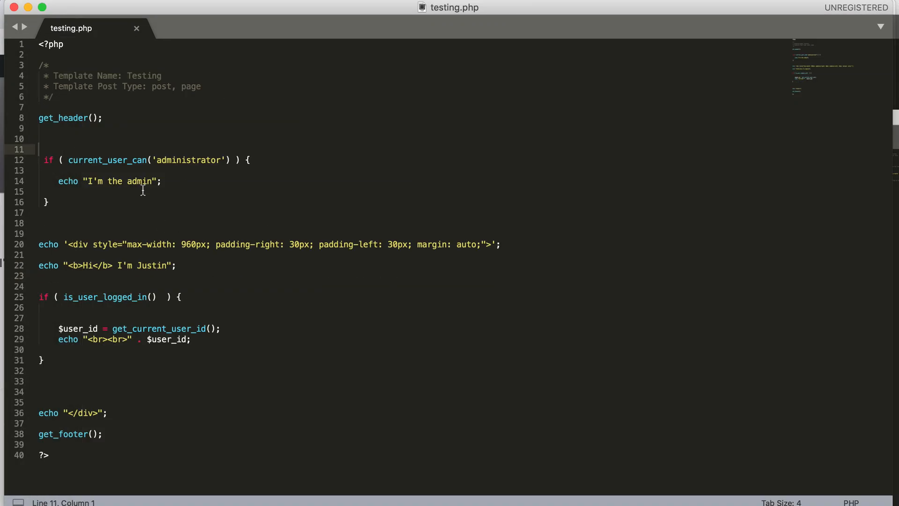
text(/*)
click(159, 211)
text(*/)
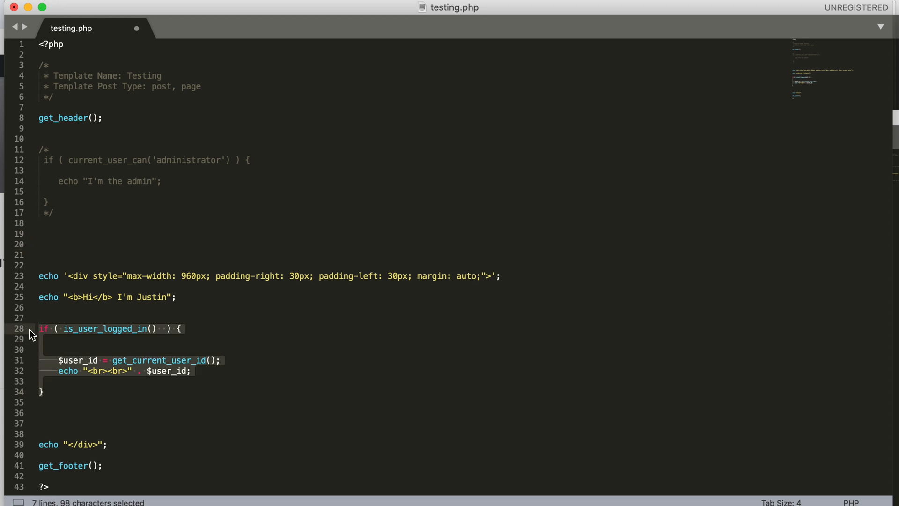
key(Delete)
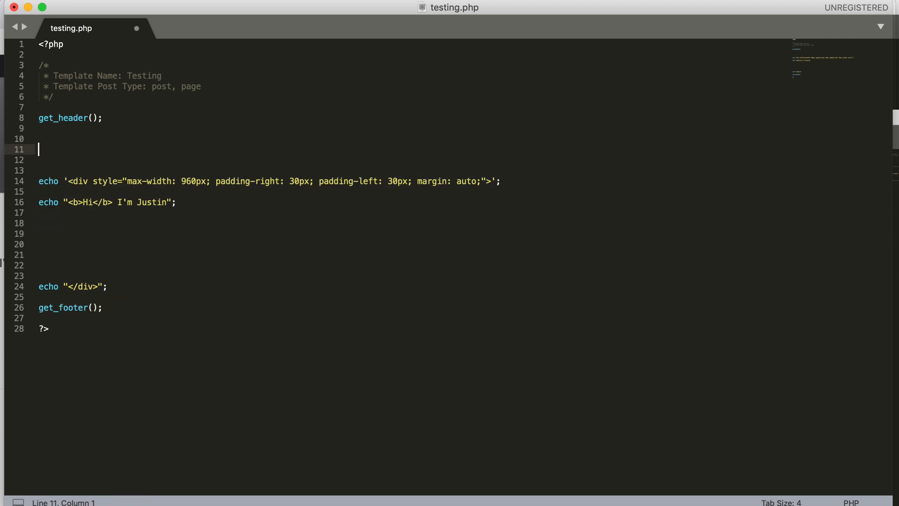
- Write an empty if block checking isset($_GET['Variable']) above the greeting
text(if ( ))
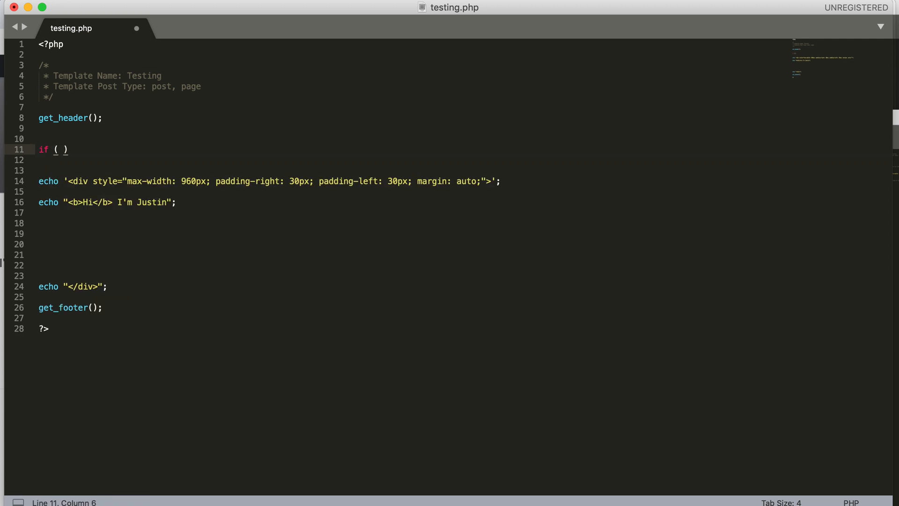
text(isset()
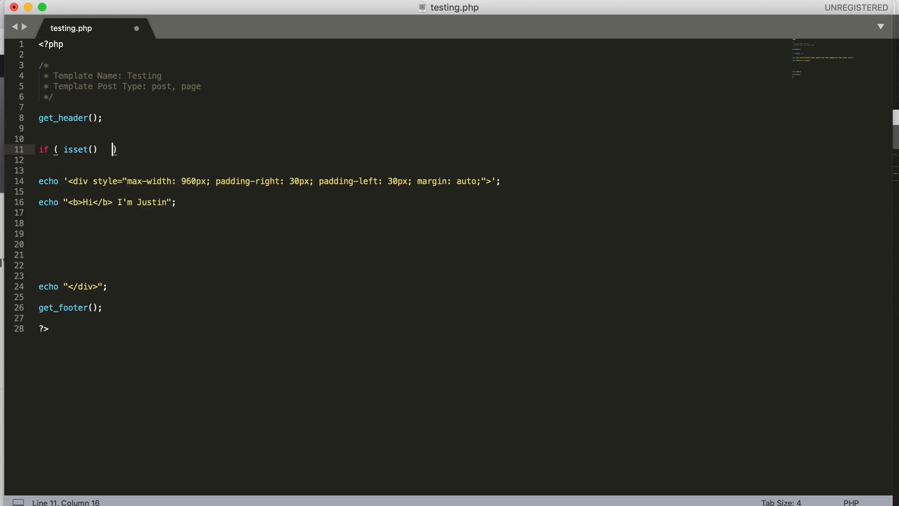
click(68, 149)
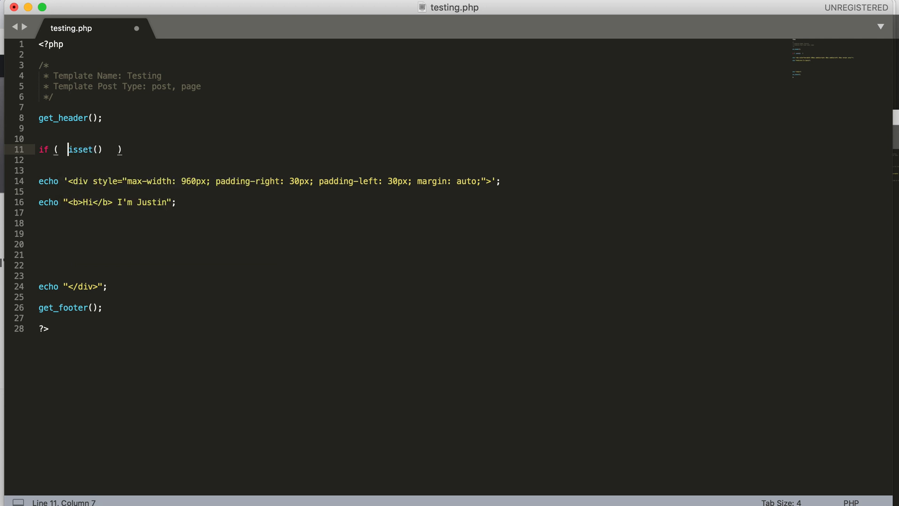
click(103, 150)
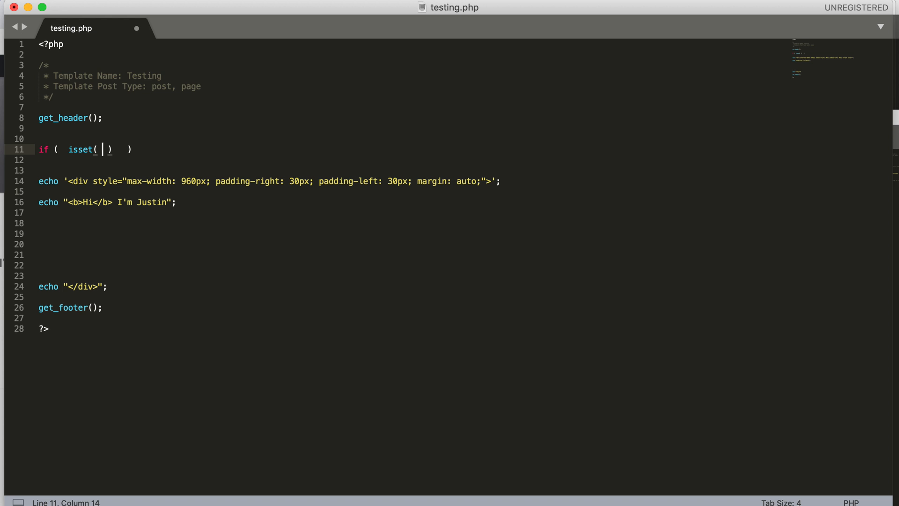
text($)
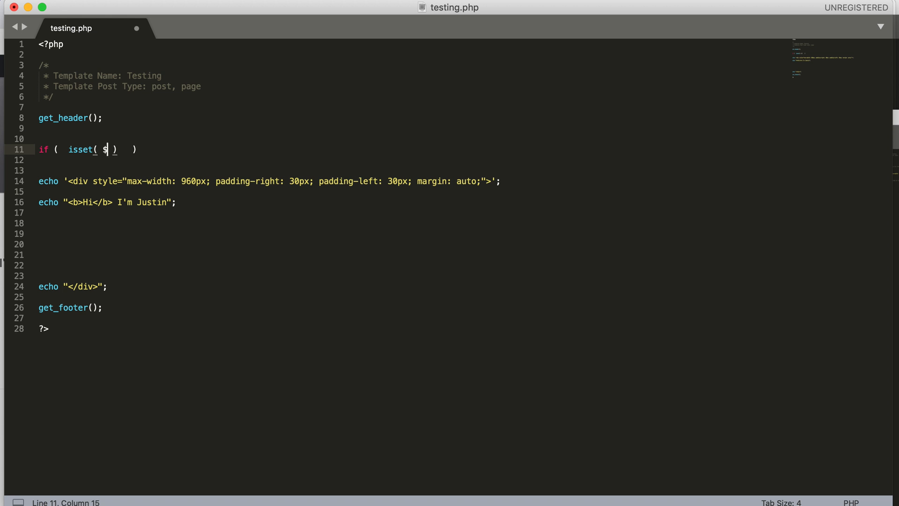
text(_GET)
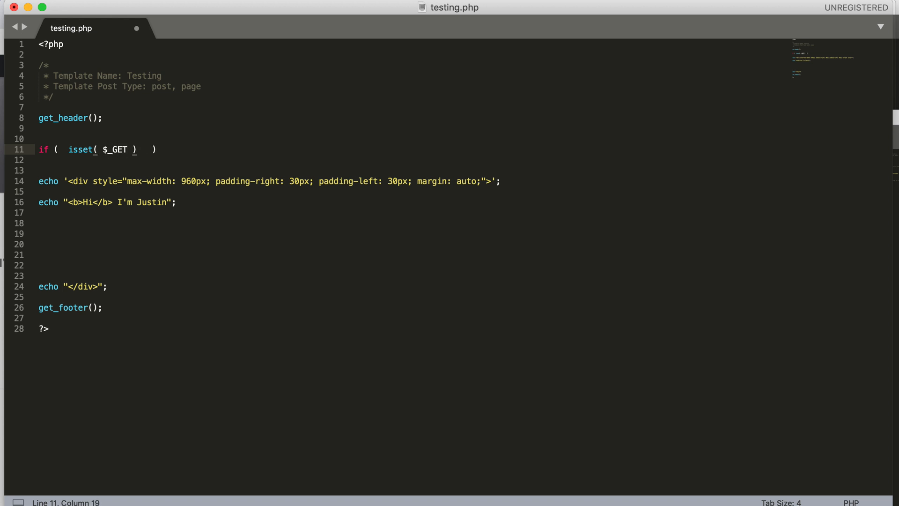
text([])
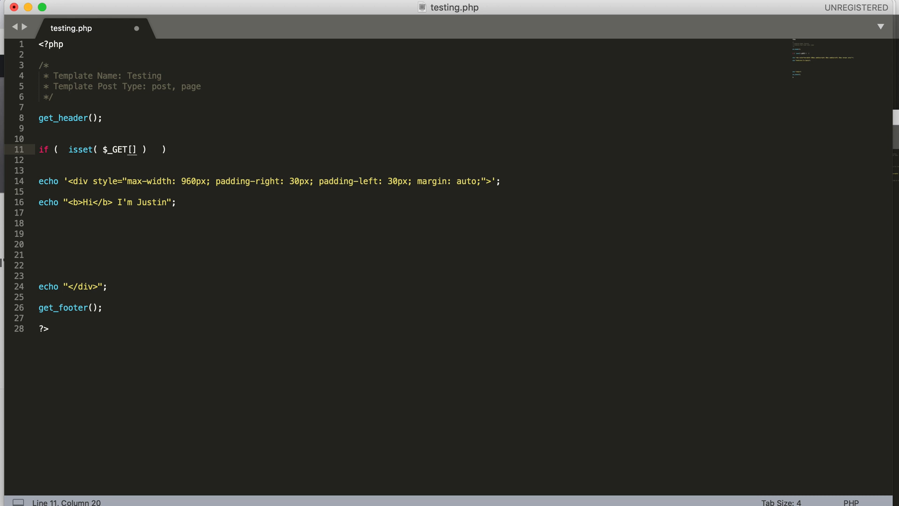
text('Variable)
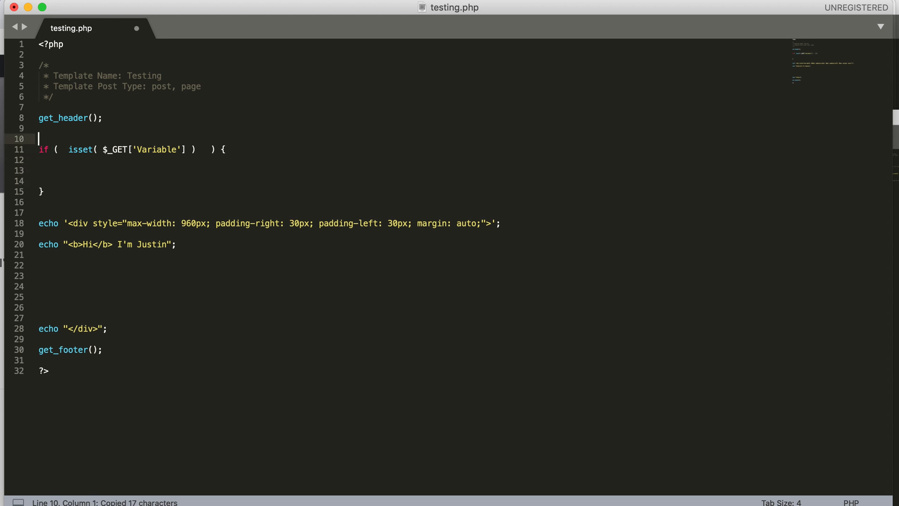
- Declare $theVariable = "" above the if and assign it $_GET['Variable'] inside the block
text($m)
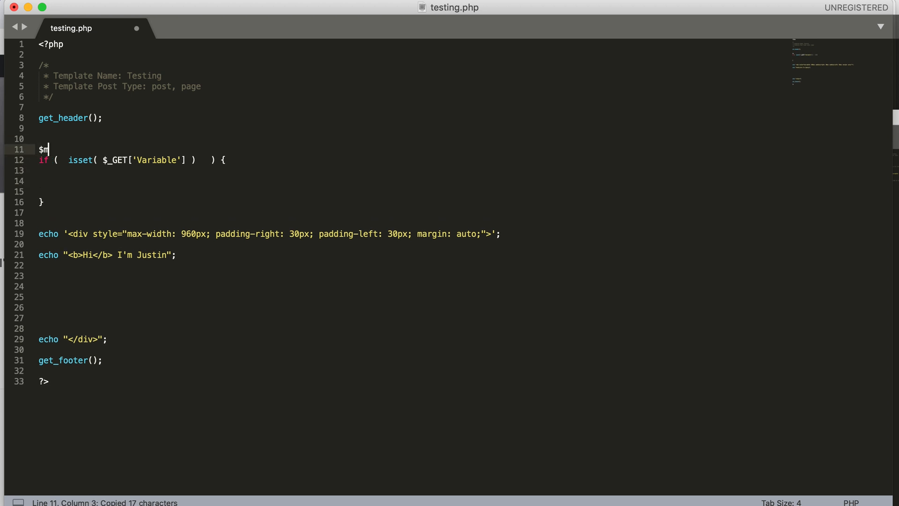
text(thea)
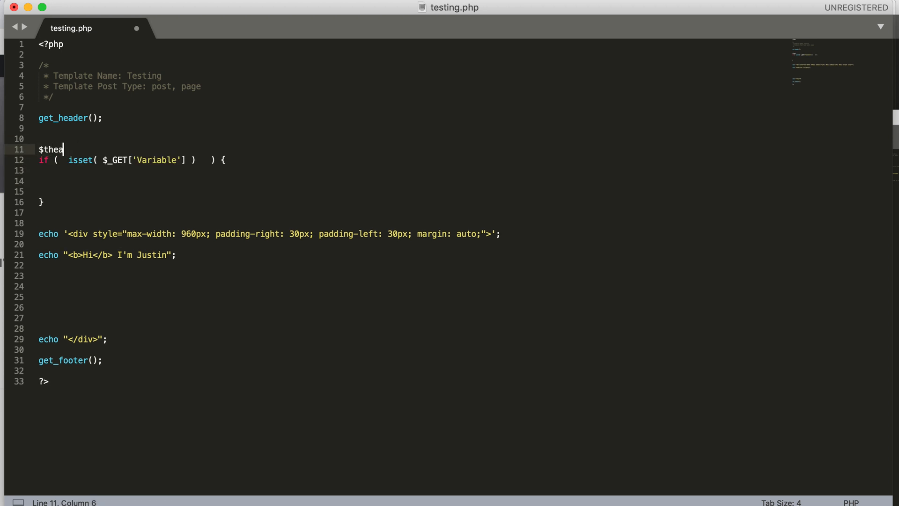
text(Variable = "";)
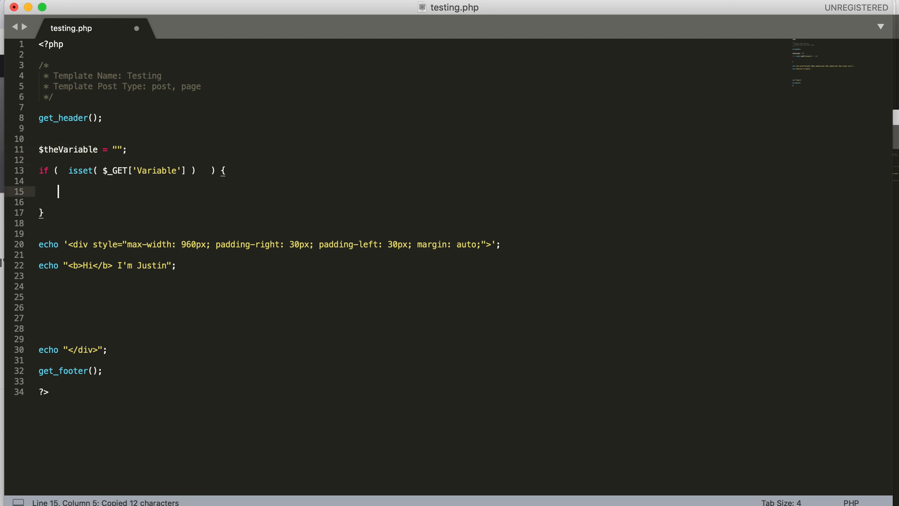
text($theVariable =  $_GET['Variable'];)
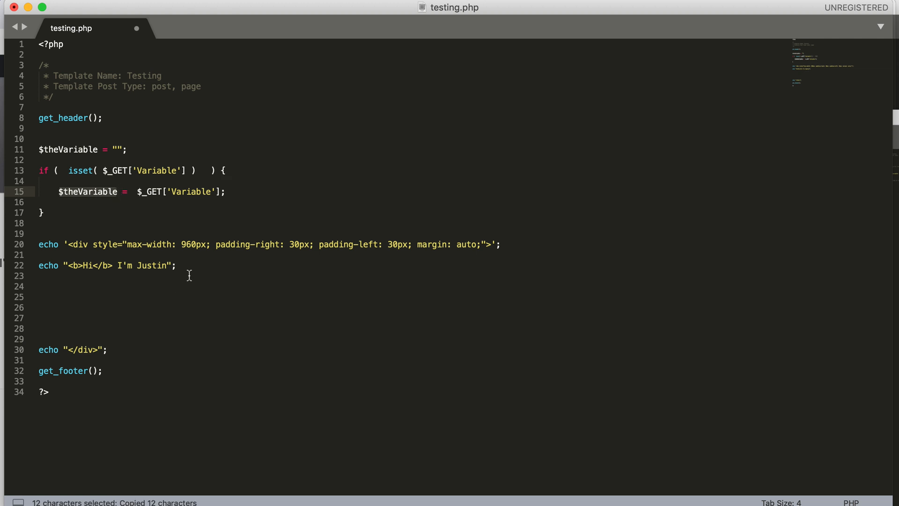
- Reword the echo greeting to read "I'm from" before the name Justin
click(137, 265)
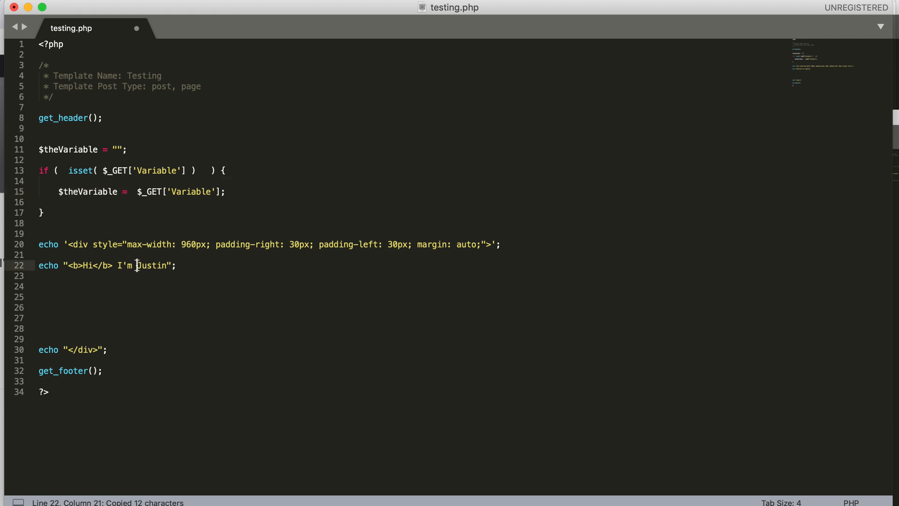
text(f)
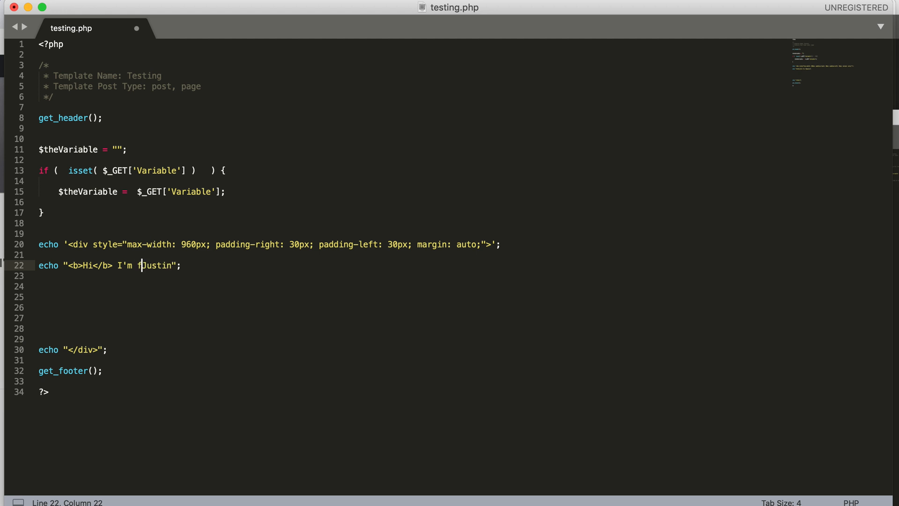
text(rom)
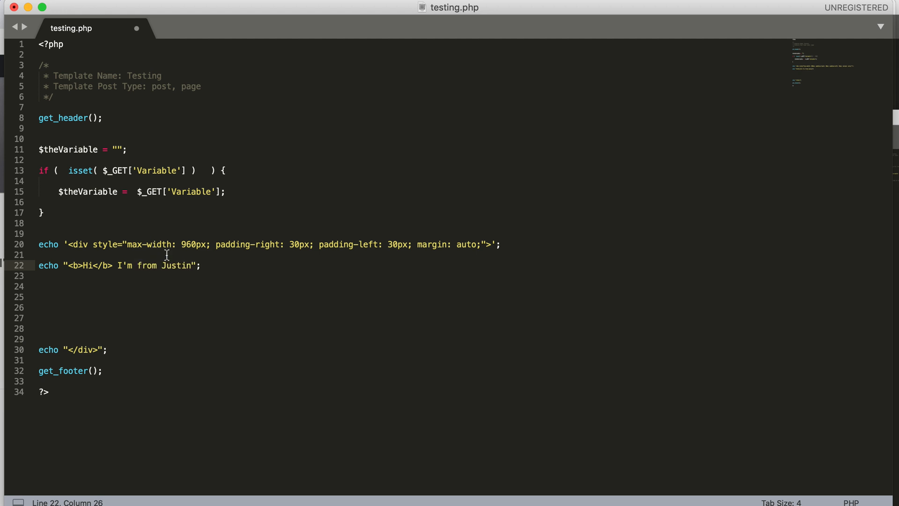
key(backspace)
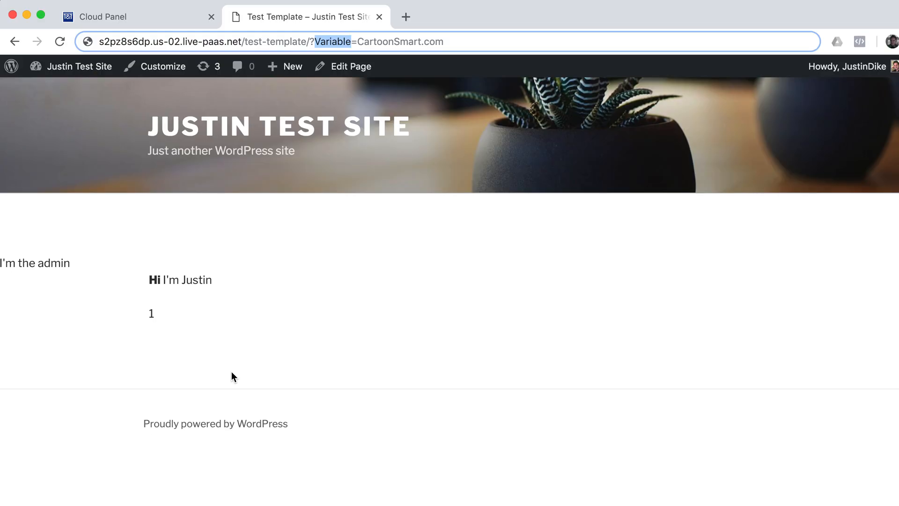
mouse_move(462, 36)
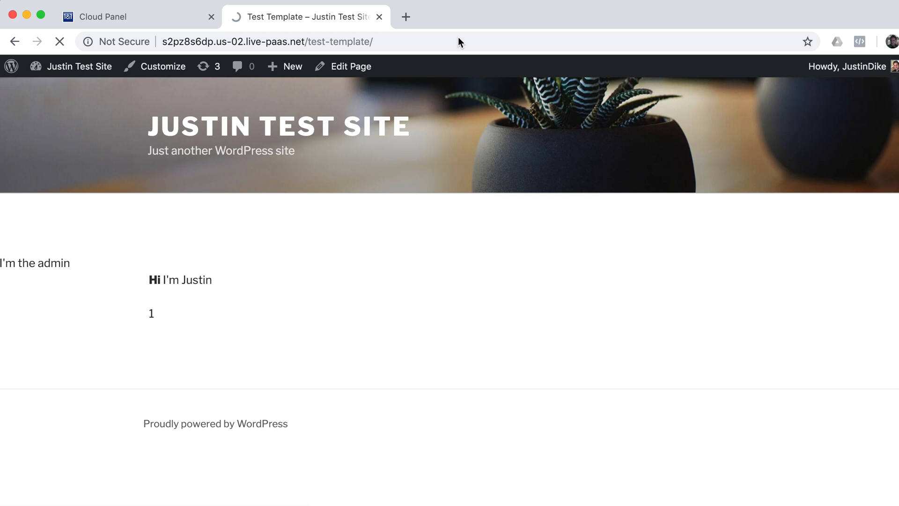
- Reload the test-template page with ?Variable=CartoonSmart.com to show 'Hi I'm from CartoonSmart.com'
click(59, 42)
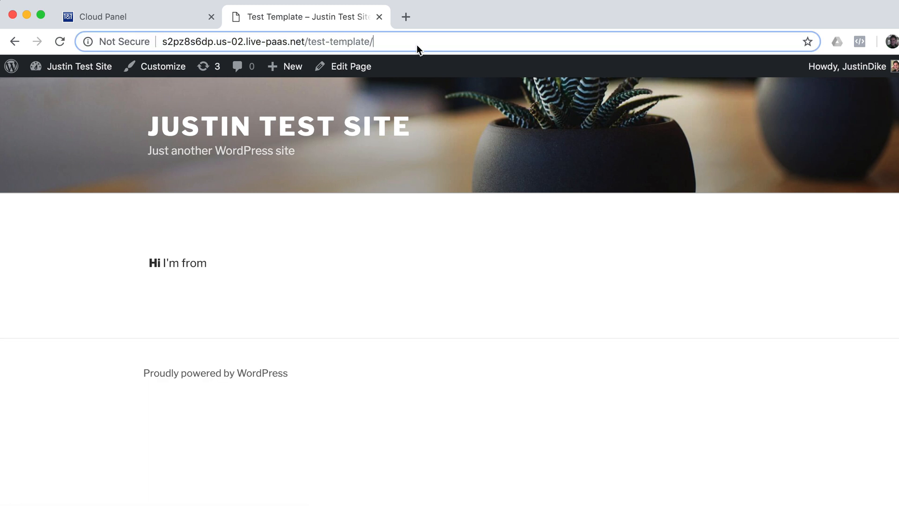
text(?Var)
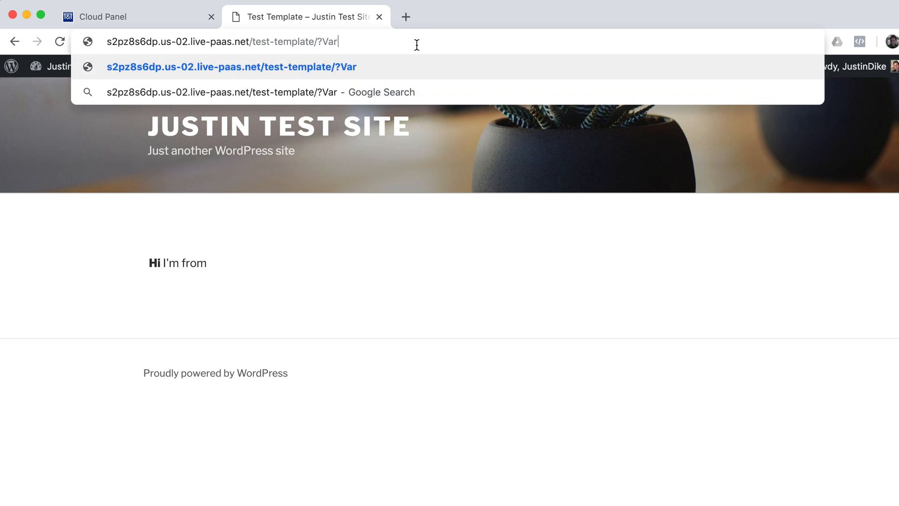
text(iable=C)
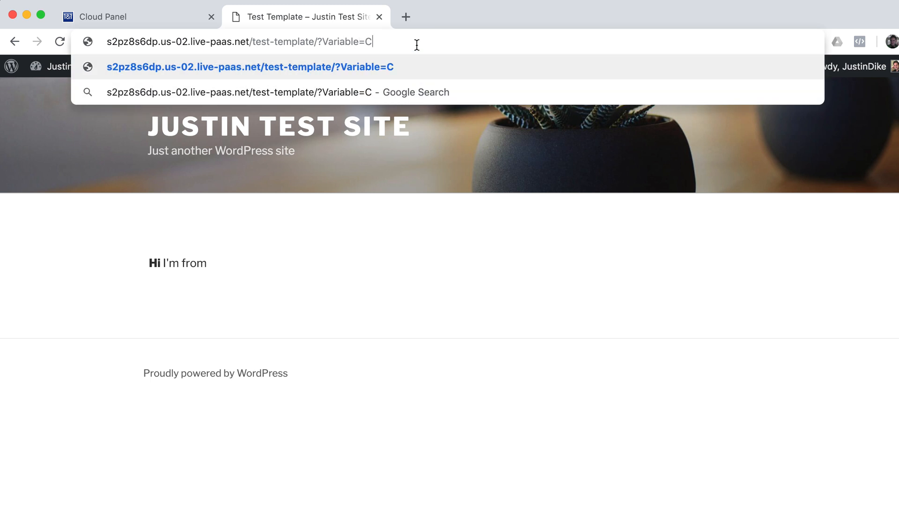
text(artoonSmart.com)
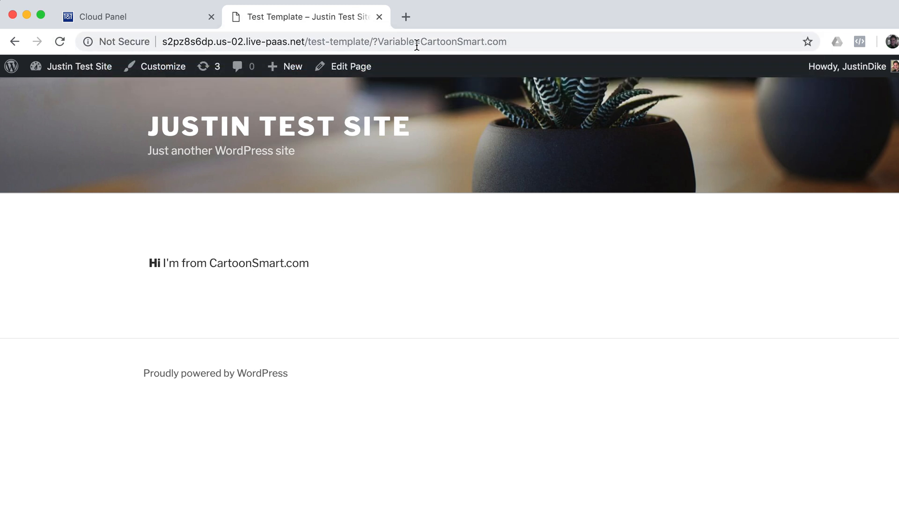
click(421, 41)
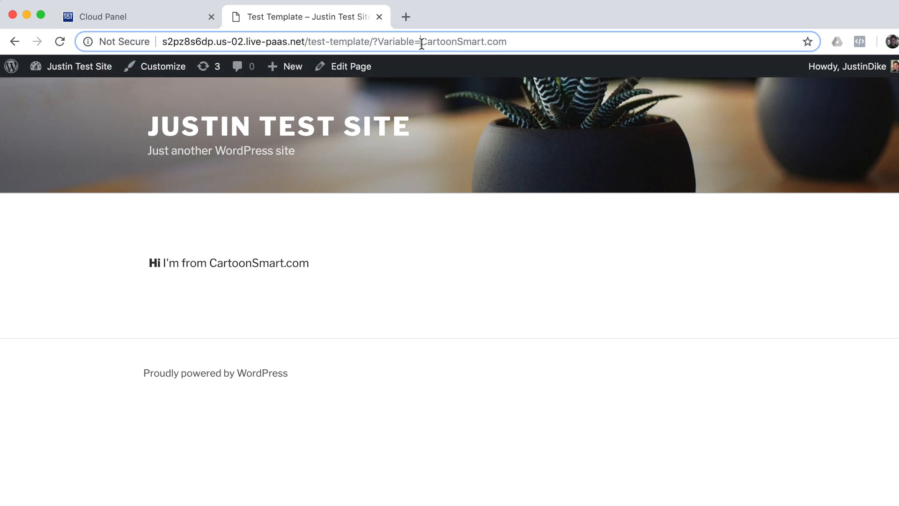
double_click(463, 41)
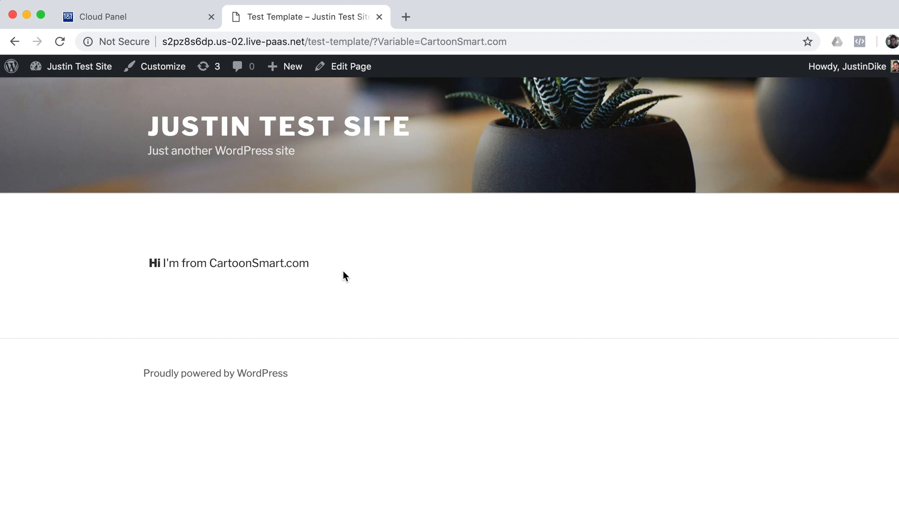
mouse_move(351, 65)
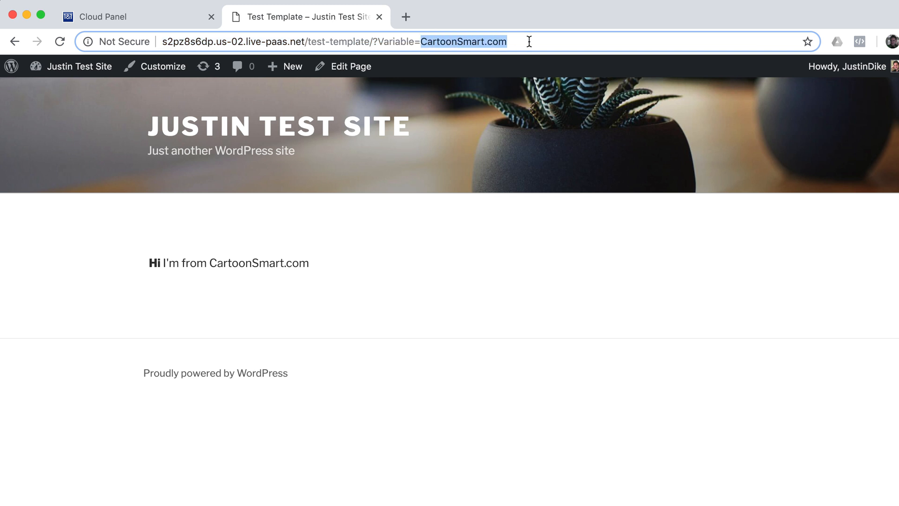
mouse_move(441, 48)
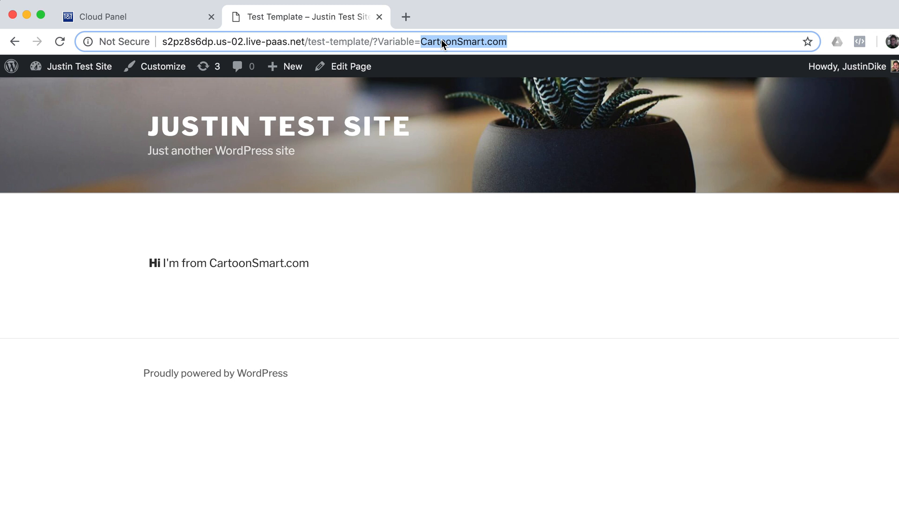
mouse_move(282, 236)
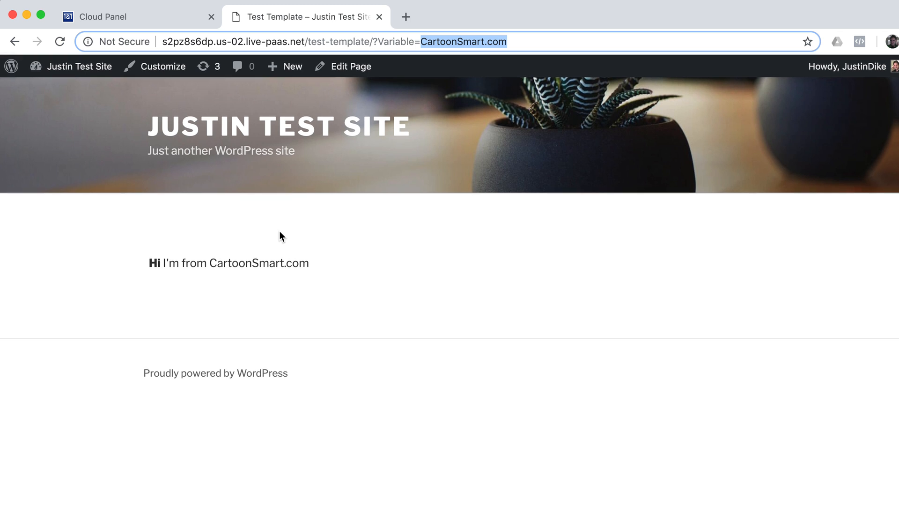